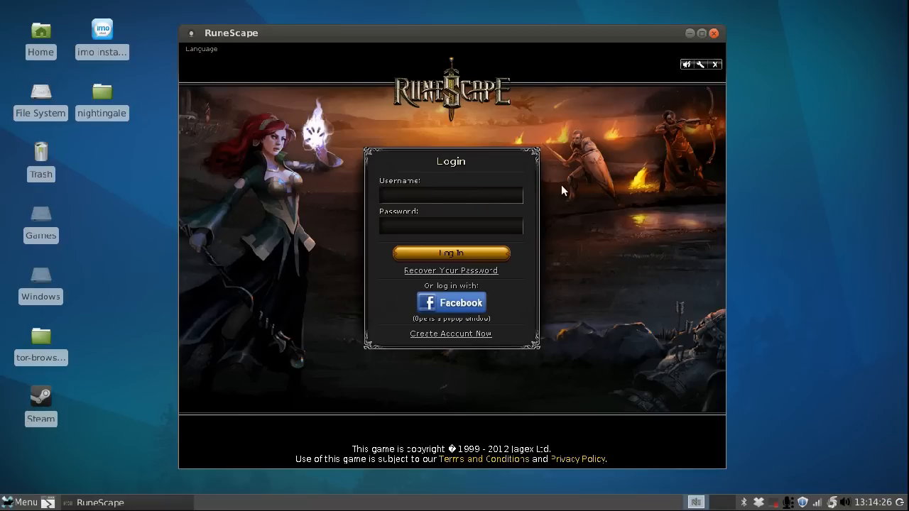
Step: Maximize the RuneScape client window so it fills the entire screen
{"action": "left_click", "coordinate": [452, 196]}
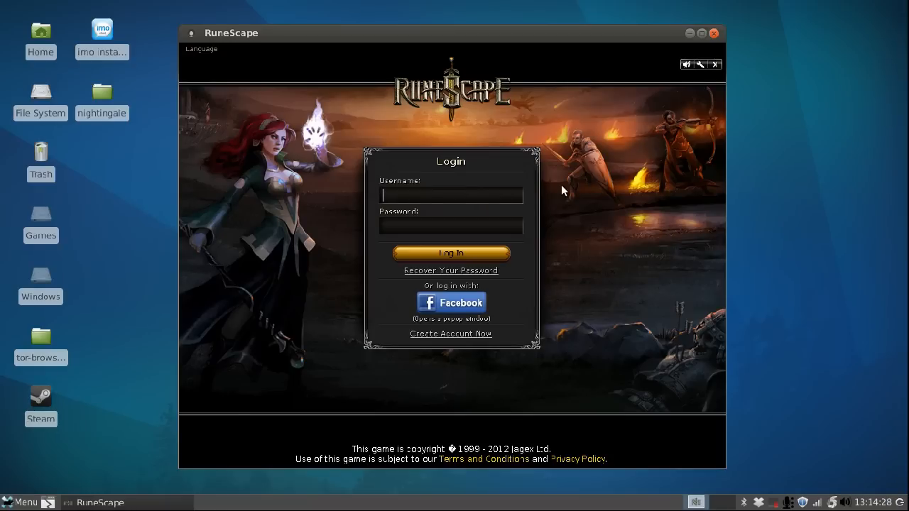
{"action": "mouse_move", "coordinate": [547, 134]}
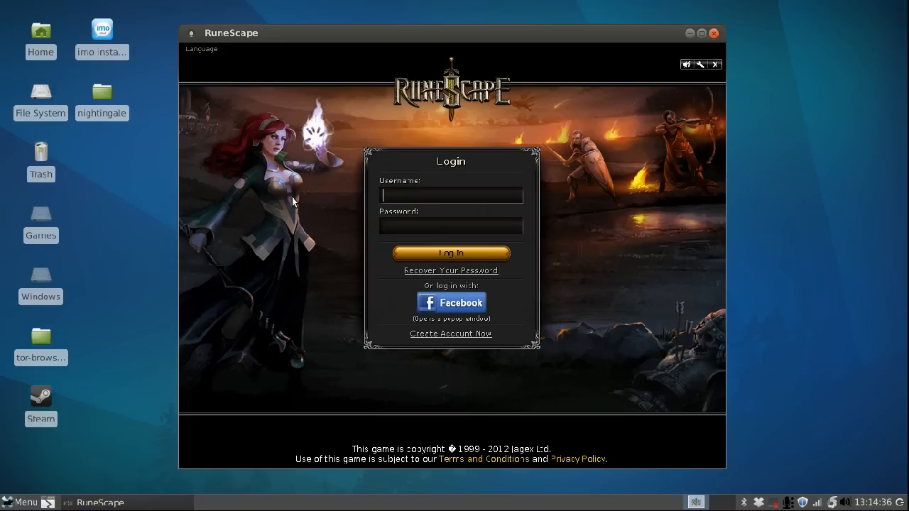
{"action": "mouse_move", "coordinate": [364, 127]}
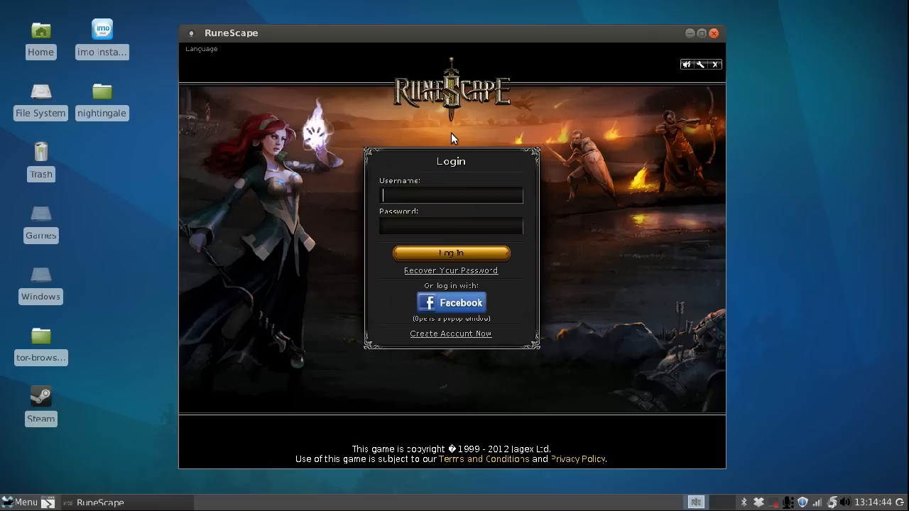
{"action": "mouse_move", "coordinate": [513, 382]}
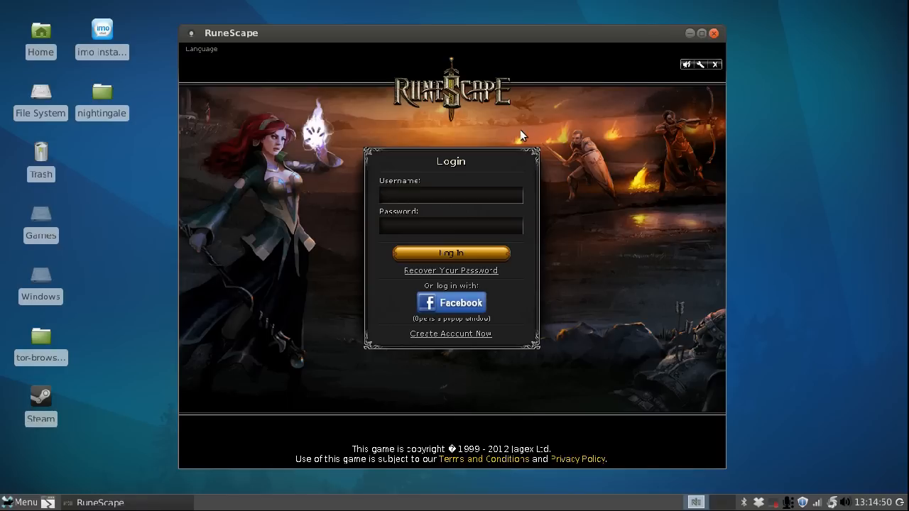
{"action": "left_click", "coordinate": [451, 196]}
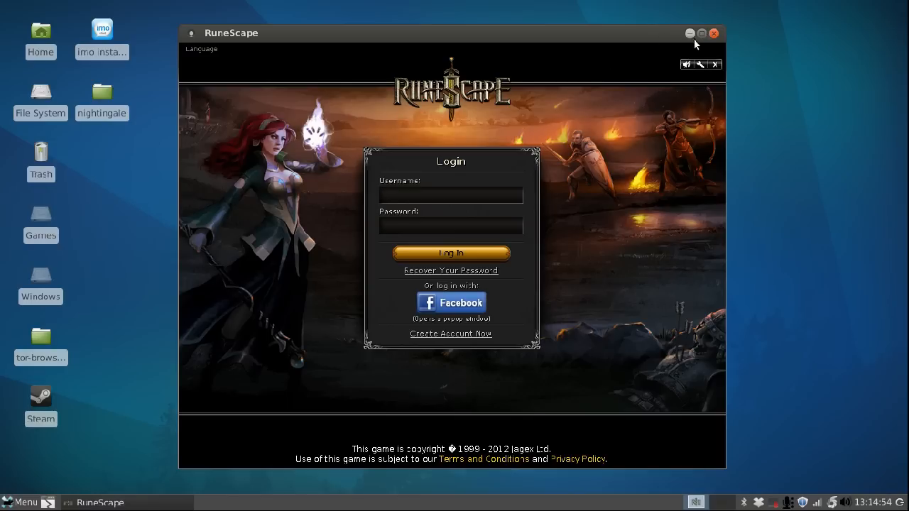
{"action": "left_click", "coordinate": [702, 34]}
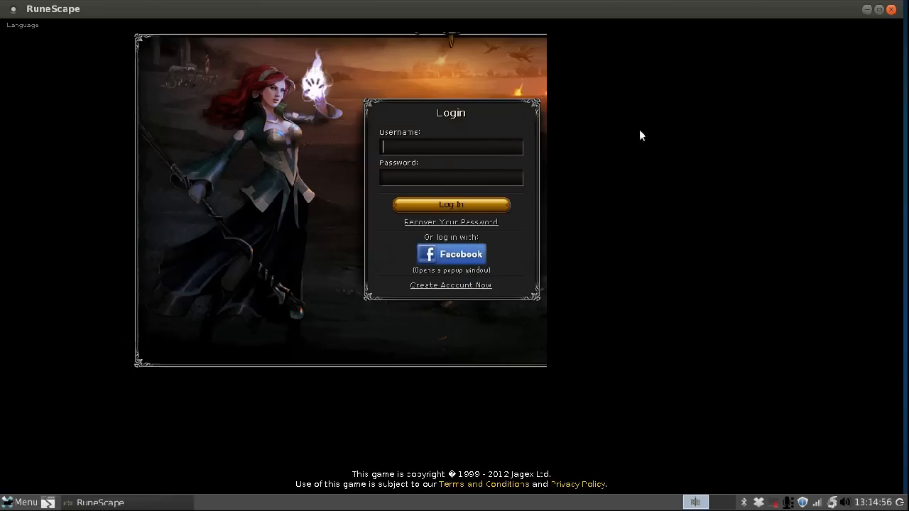
{"action": "mouse_move", "coordinate": [626, 250]}
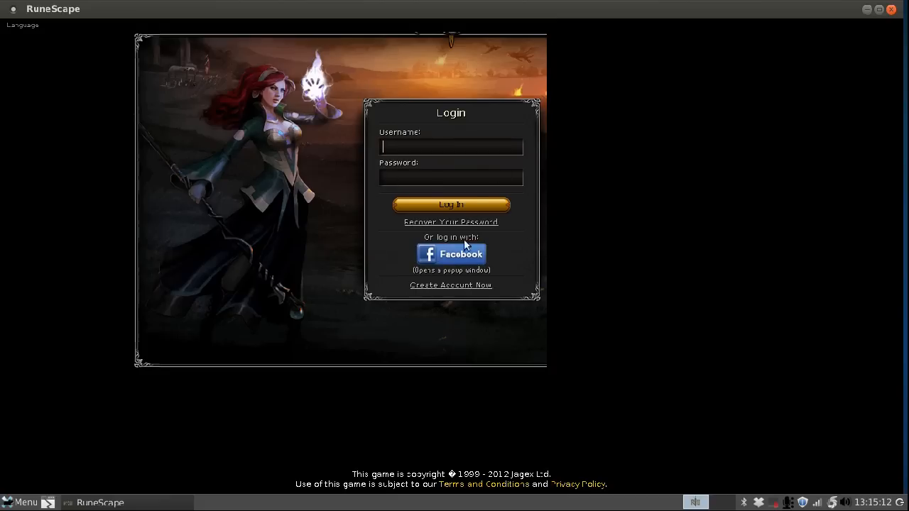
{"action": "mouse_move", "coordinate": [869, 34]}
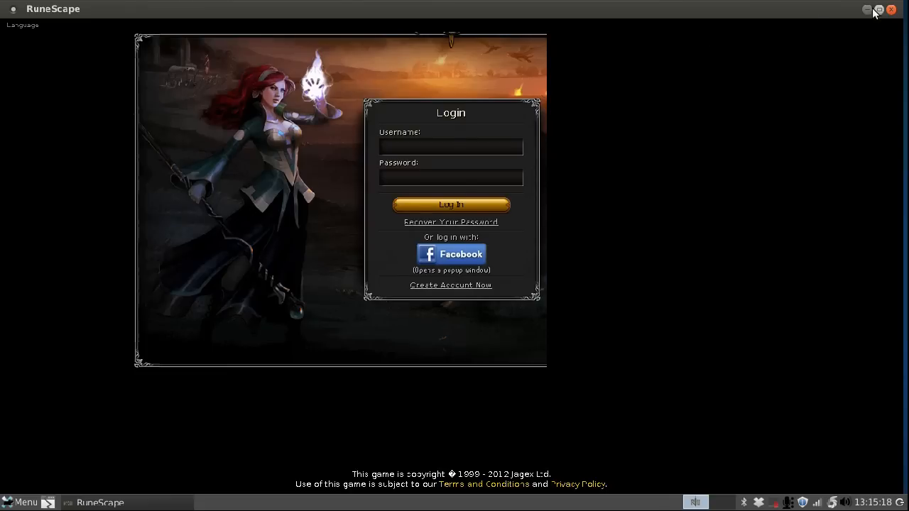
Step: Force the login artwork to redraw centred at the maximized window size
{"action": "left_click", "coordinate": [452, 147]}
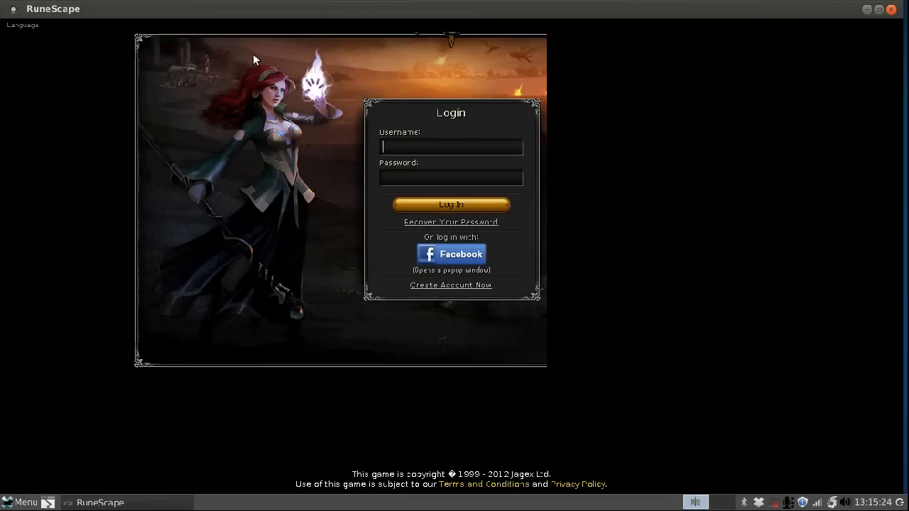
{"action": "mouse_move", "coordinate": [384, 68]}
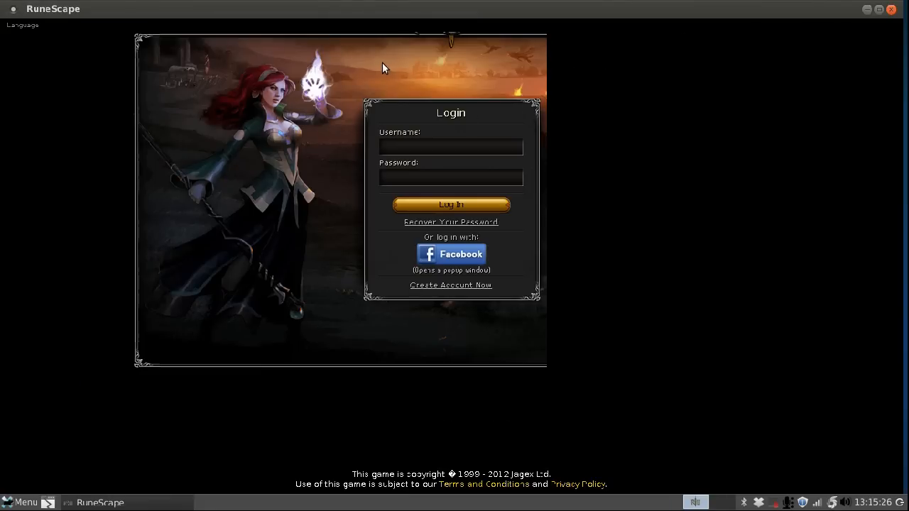
{"action": "left_click", "coordinate": [452, 146]}
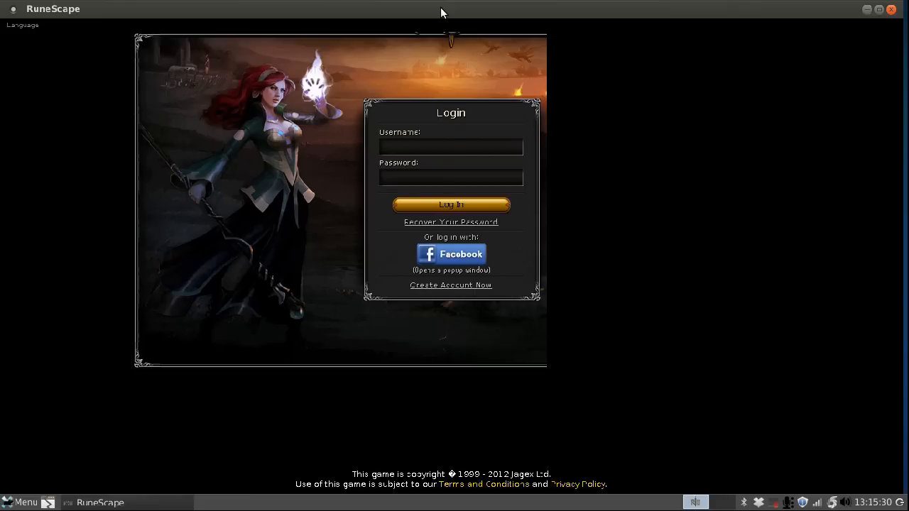
{"action": "left_click", "coordinate": [452, 146]}
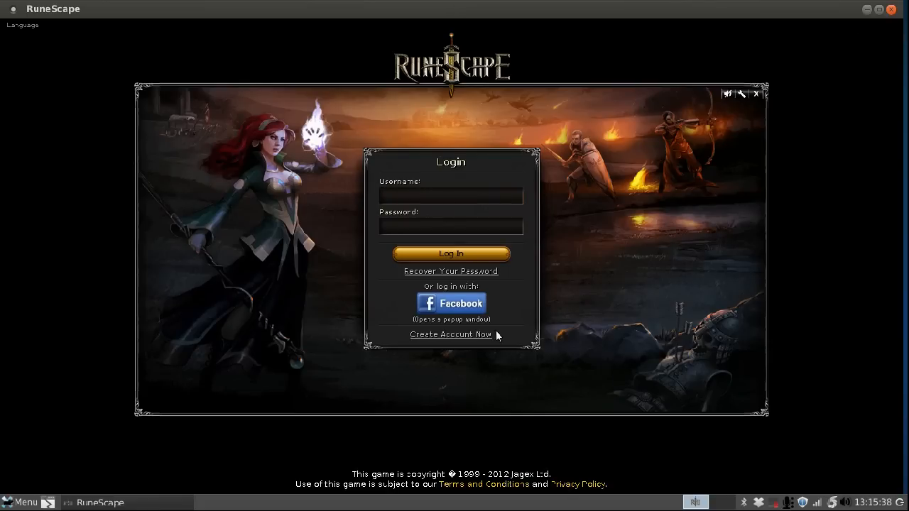
{"action": "left_click", "coordinate": [452, 196]}
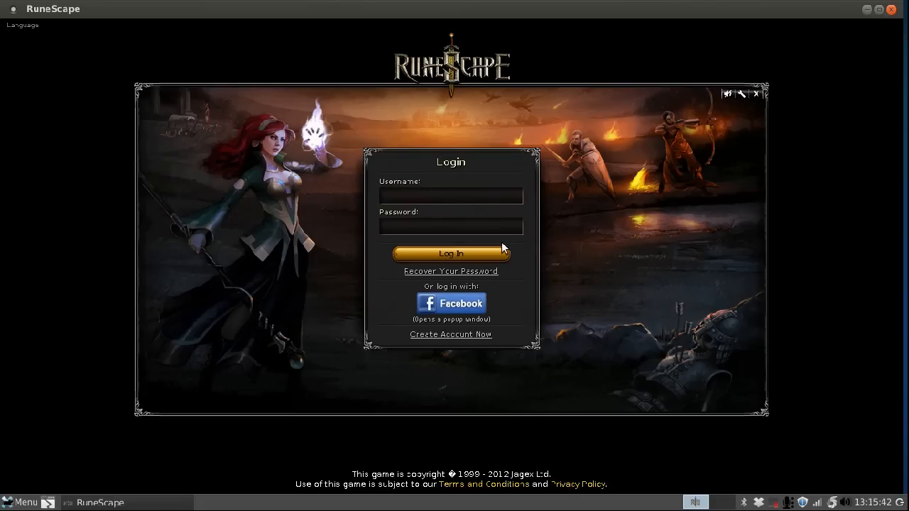
{"action": "left_click", "coordinate": [452, 196]}
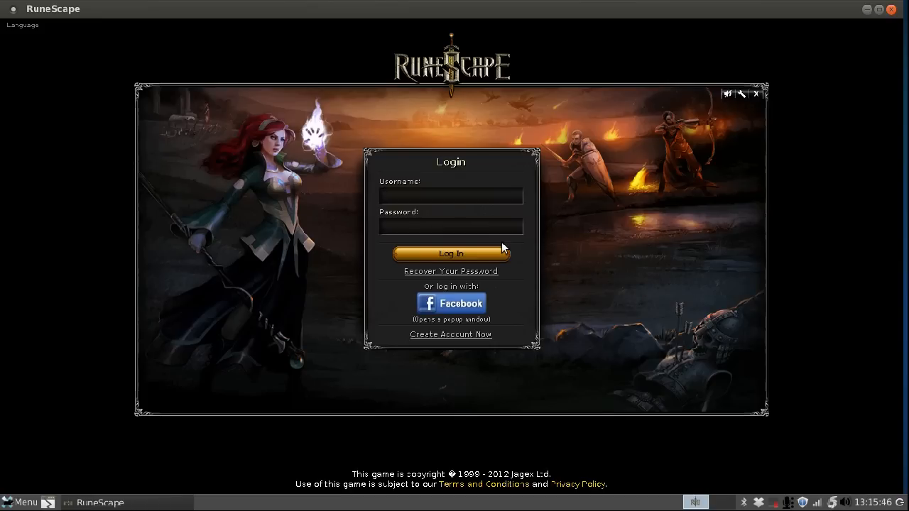
{"action": "left_click", "coordinate": [452, 196]}
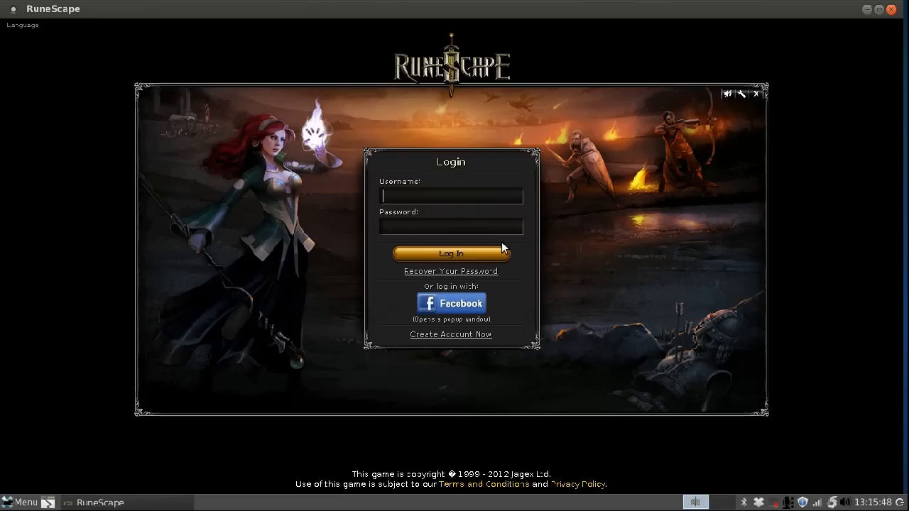
{"action": "mouse_move", "coordinate": [445, 12]}
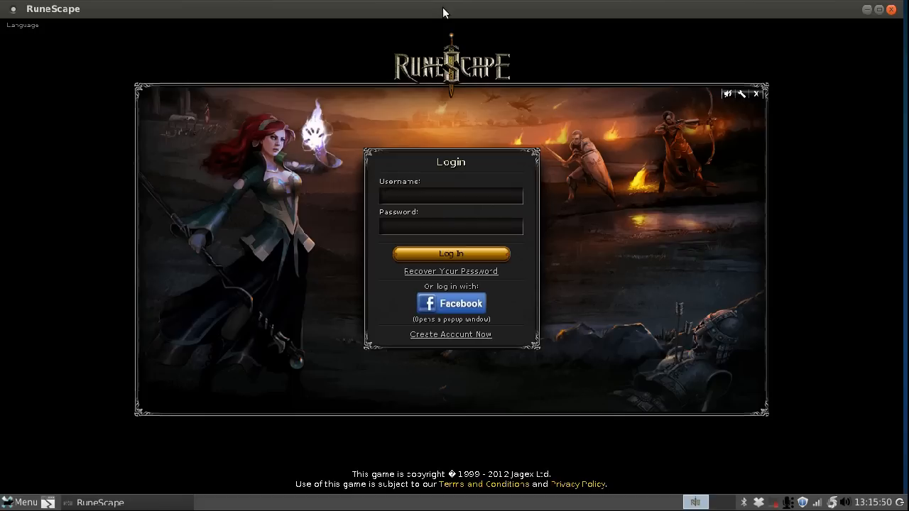
{"action": "left_click", "coordinate": [452, 196]}
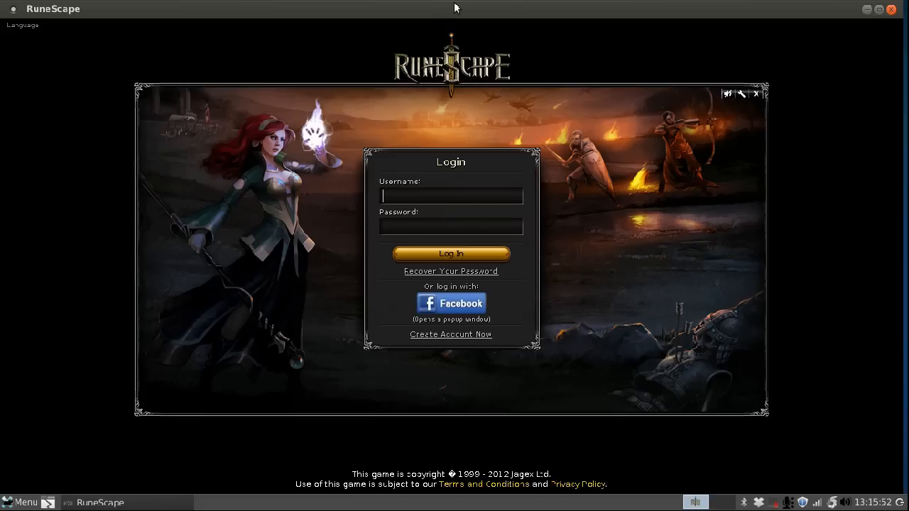
{"action": "mouse_move", "coordinate": [455, 105]}
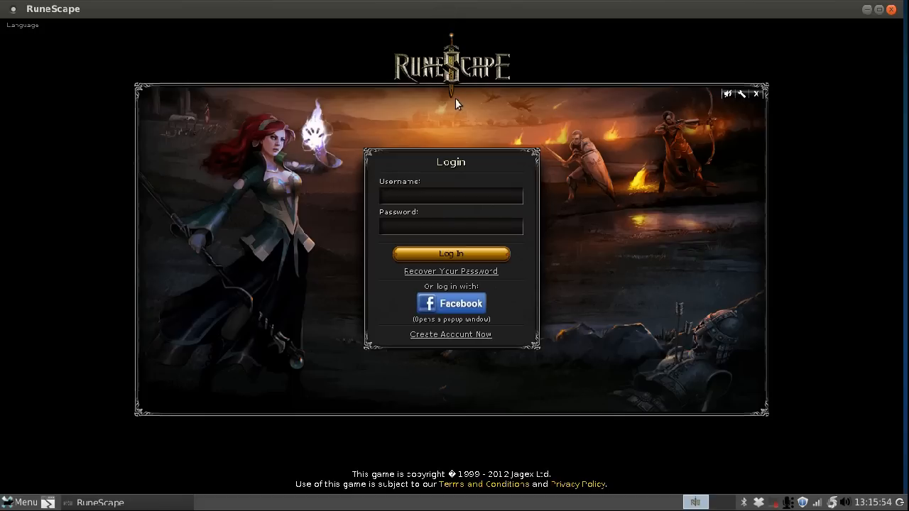
{"action": "left_click", "coordinate": [452, 196]}
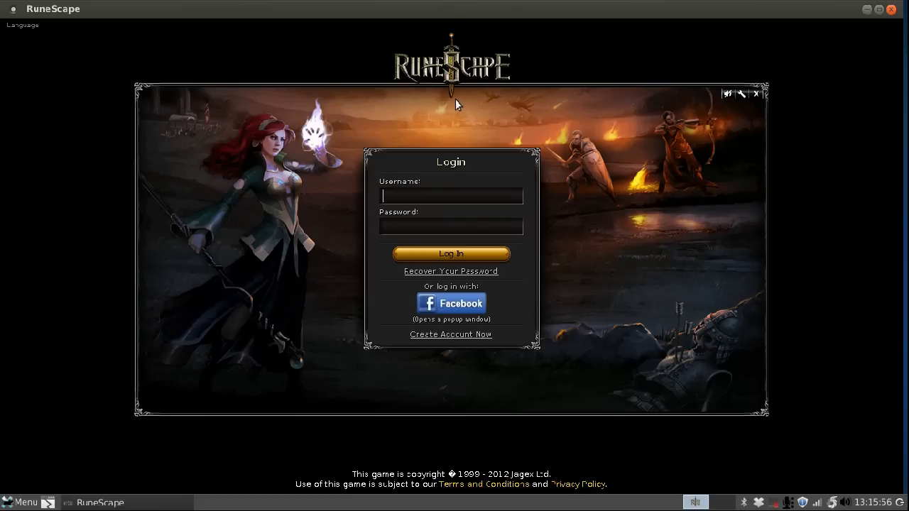
{"action": "mouse_move", "coordinate": [448, 119]}
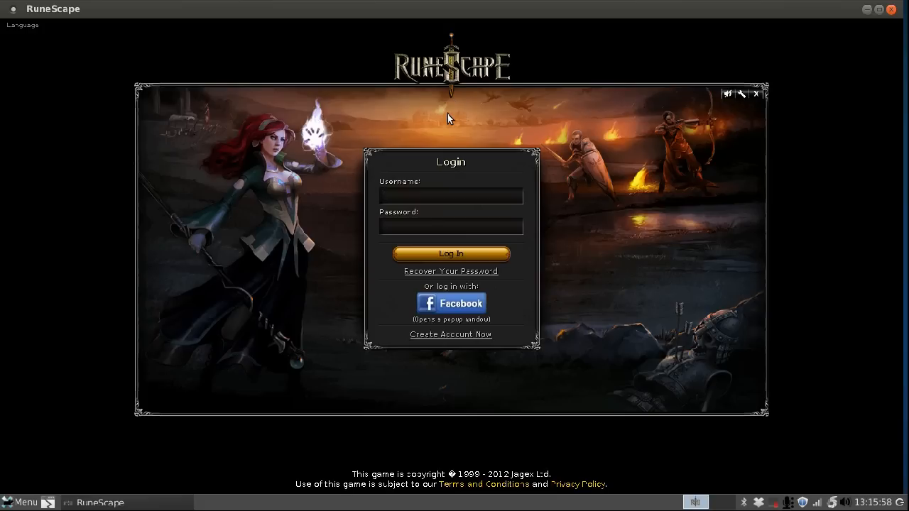